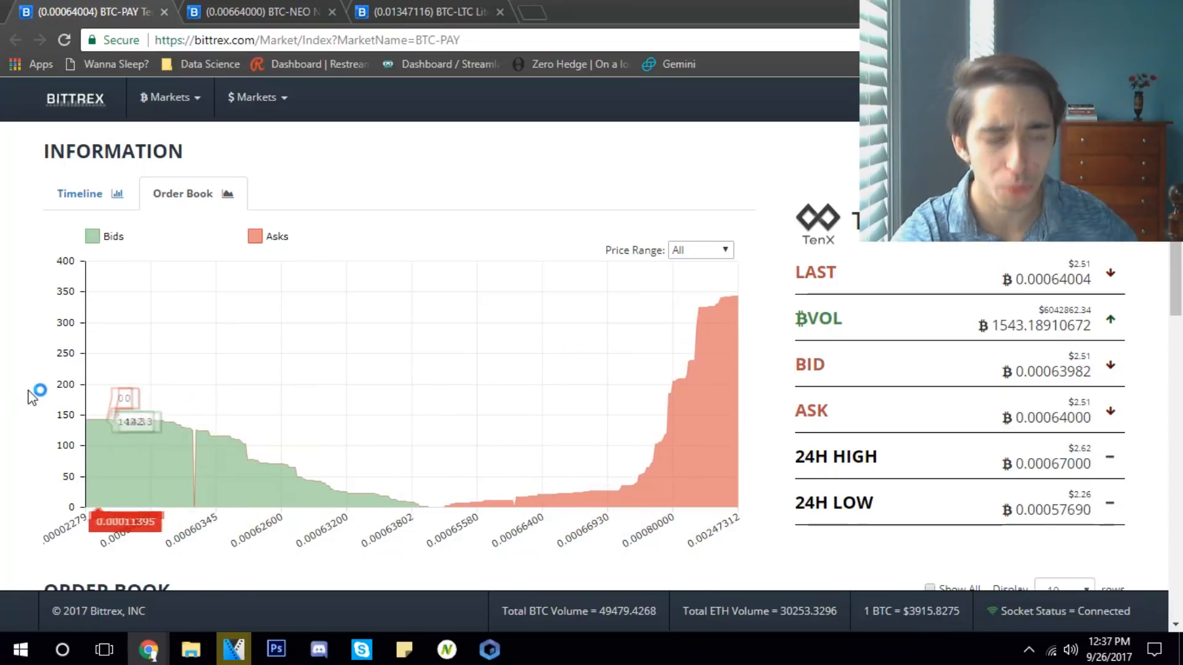
# Scroll to the BTC-PAY order book chart and set its Price Range to All
pyautogui.scroll(-3)
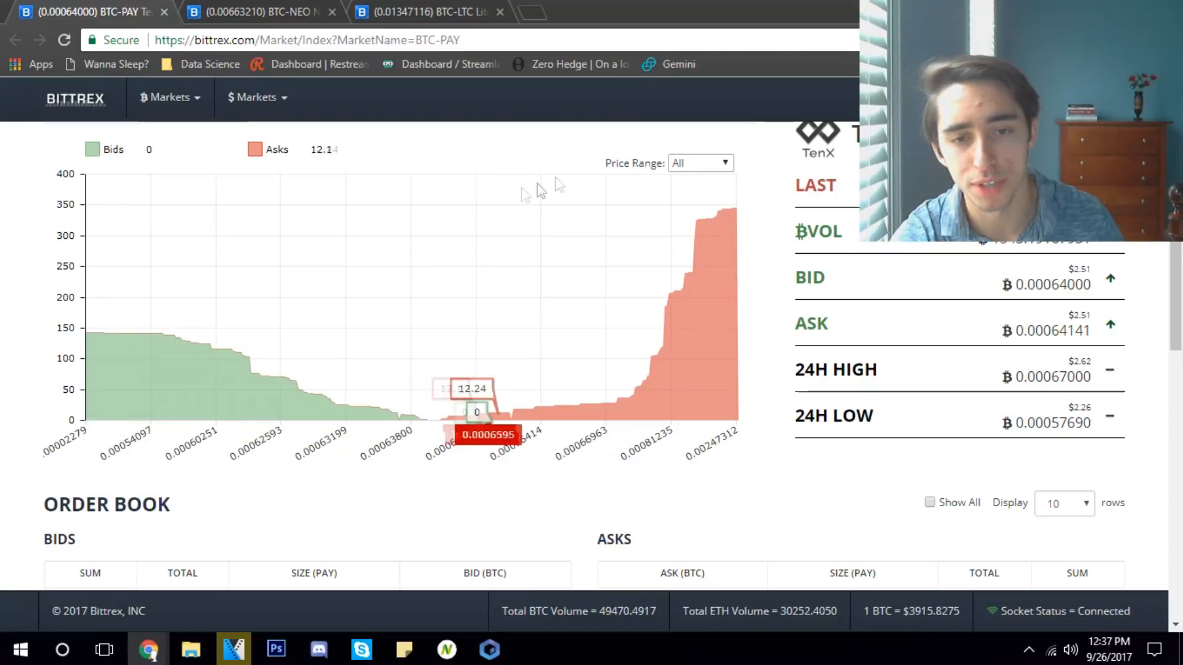
pyautogui.click(700, 162)
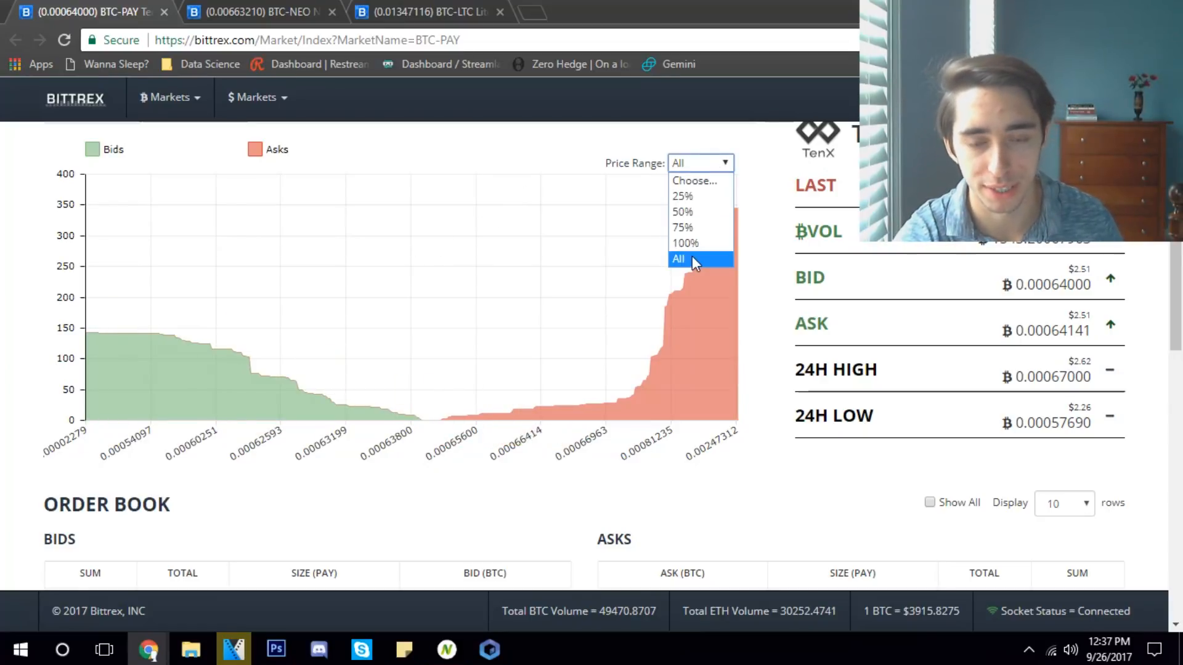
pyautogui.click(678, 259)
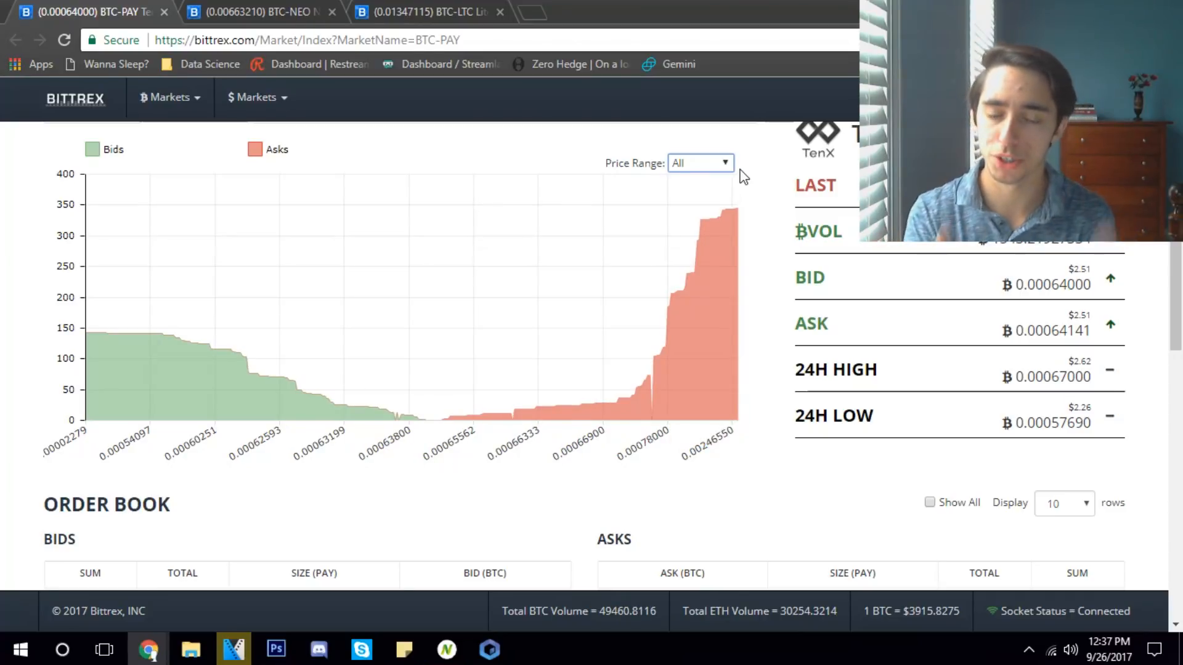
pyautogui.moveTo(173, 335)
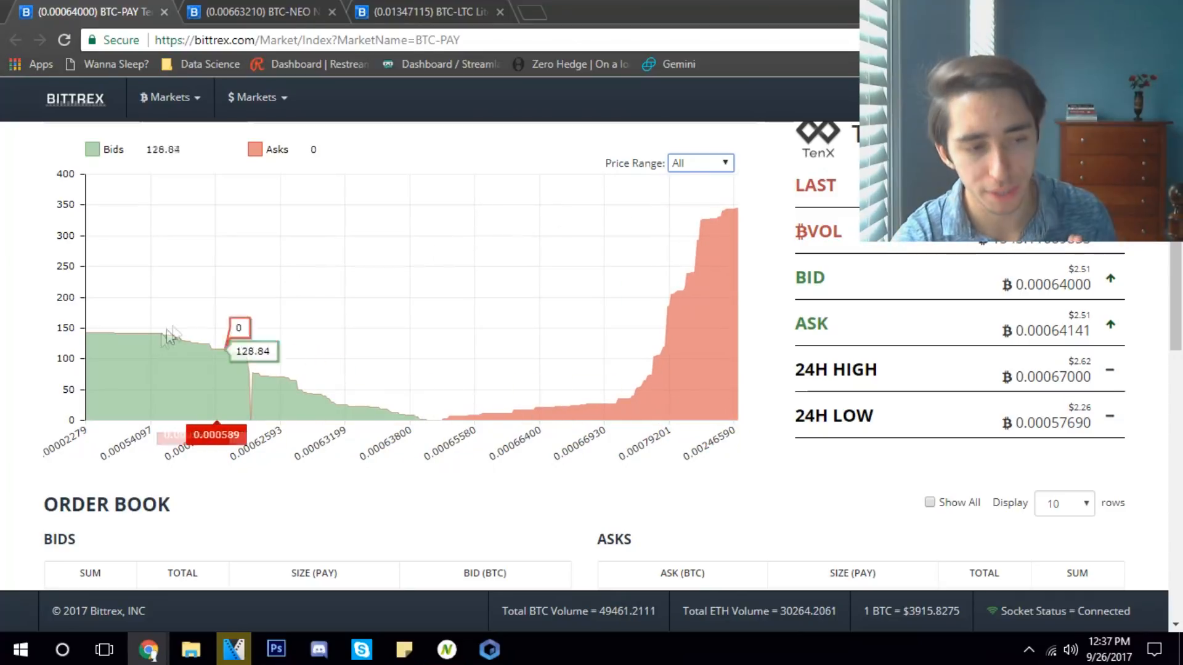
pyautogui.moveTo(288, 419)
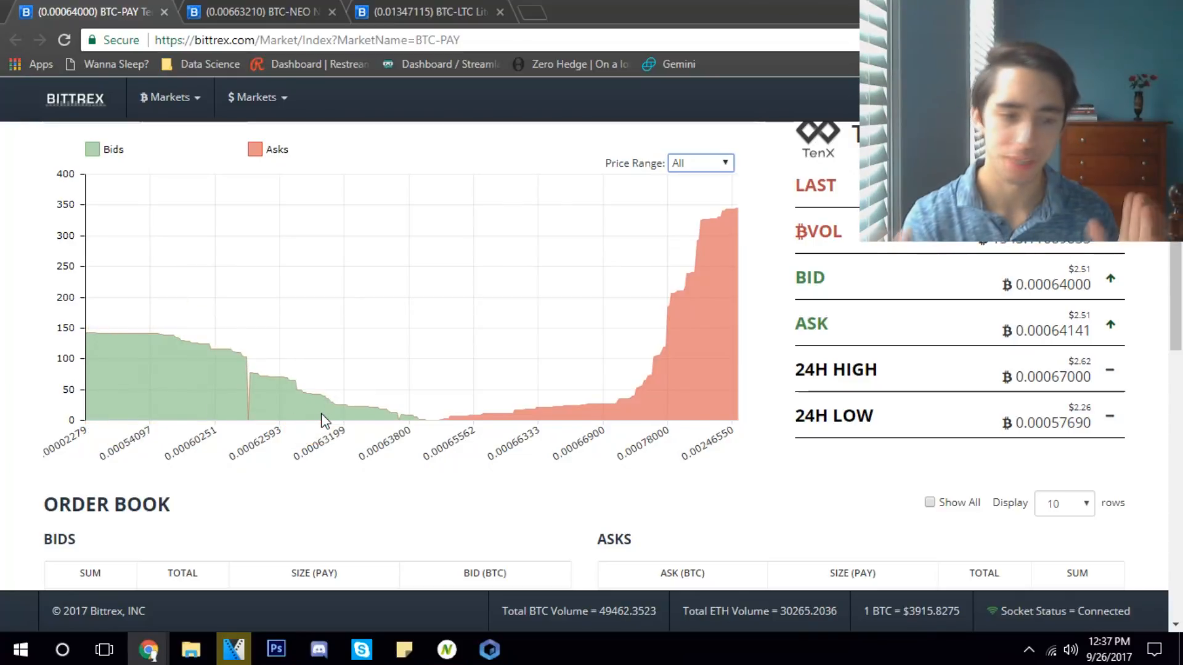
pyautogui.moveTo(685, 381)
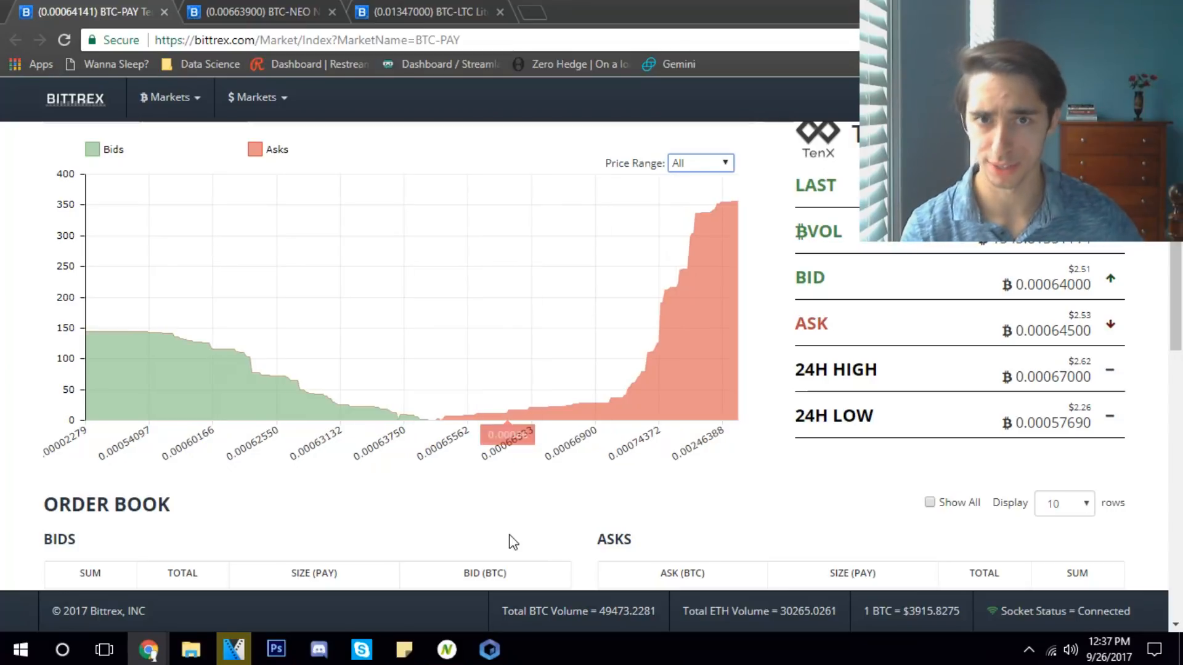
pyautogui.moveTo(191, 459)
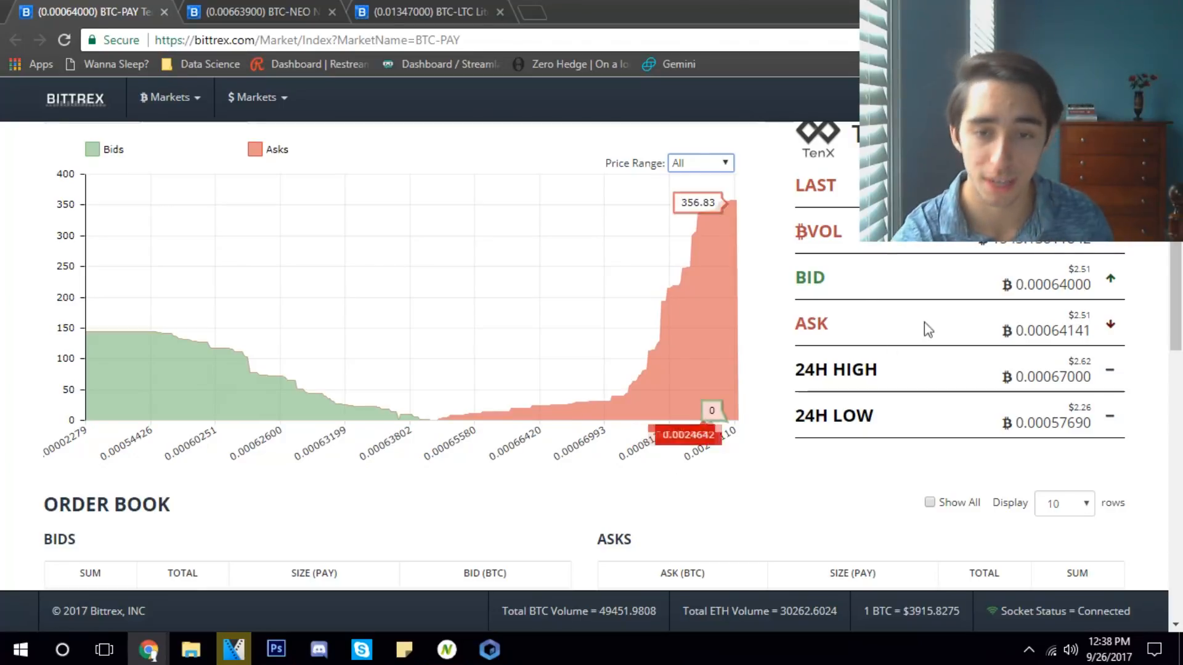
pyautogui.moveTo(727, 276)
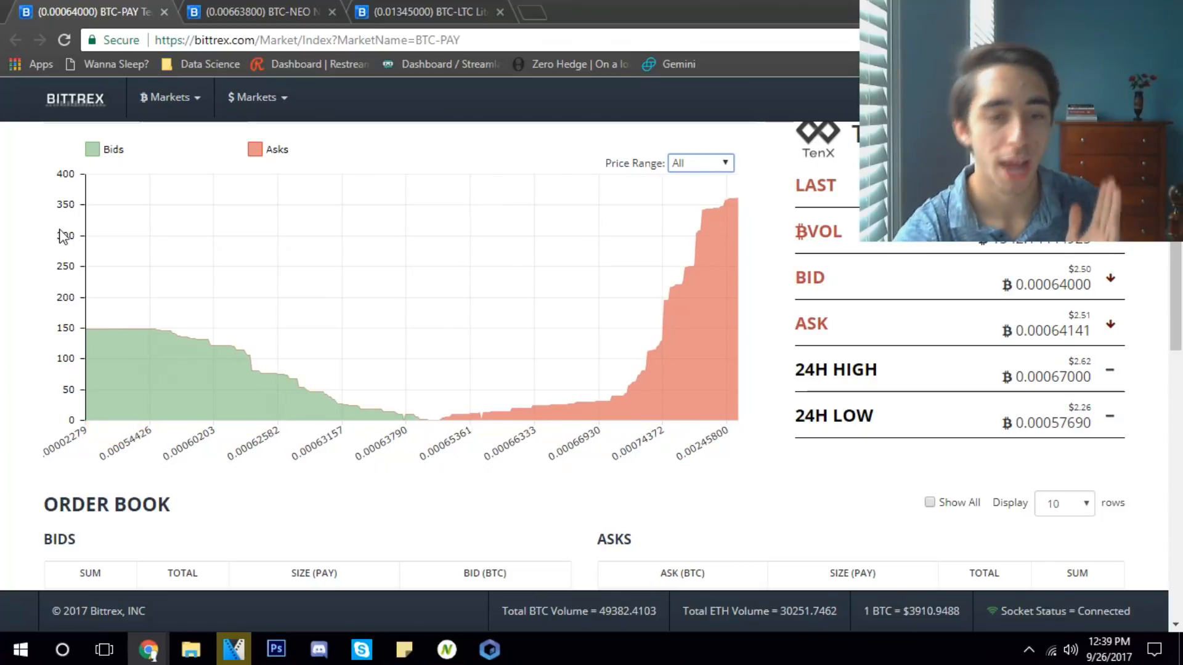
pyautogui.moveTo(595, 395)
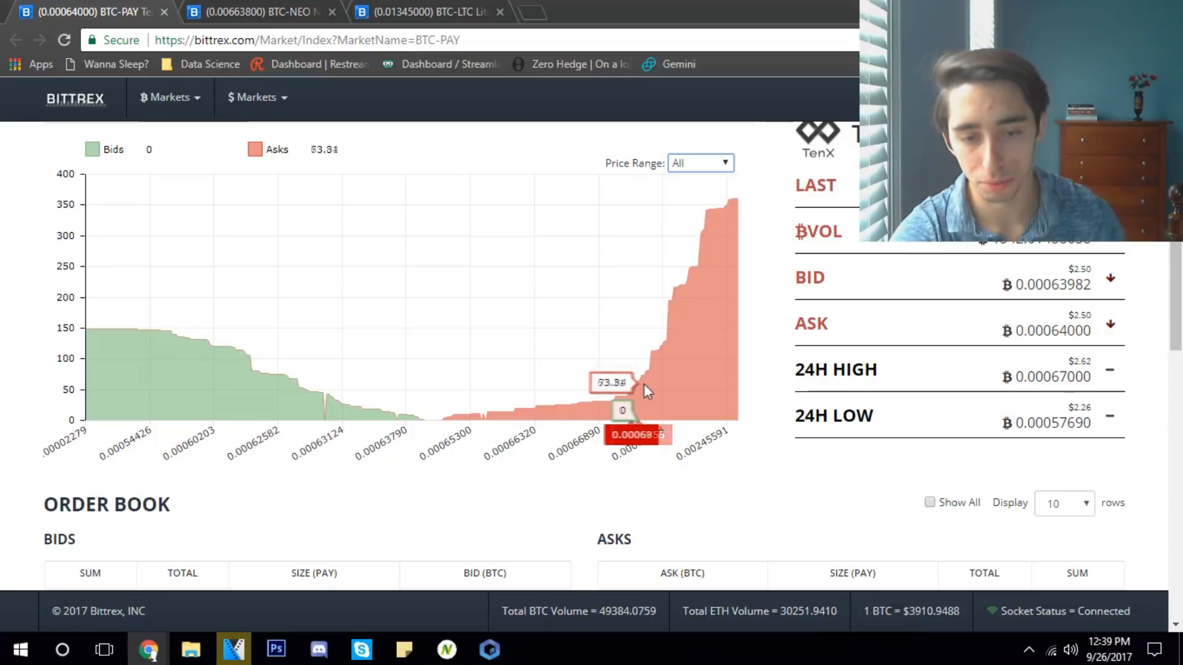
pyautogui.moveTo(682, 383)
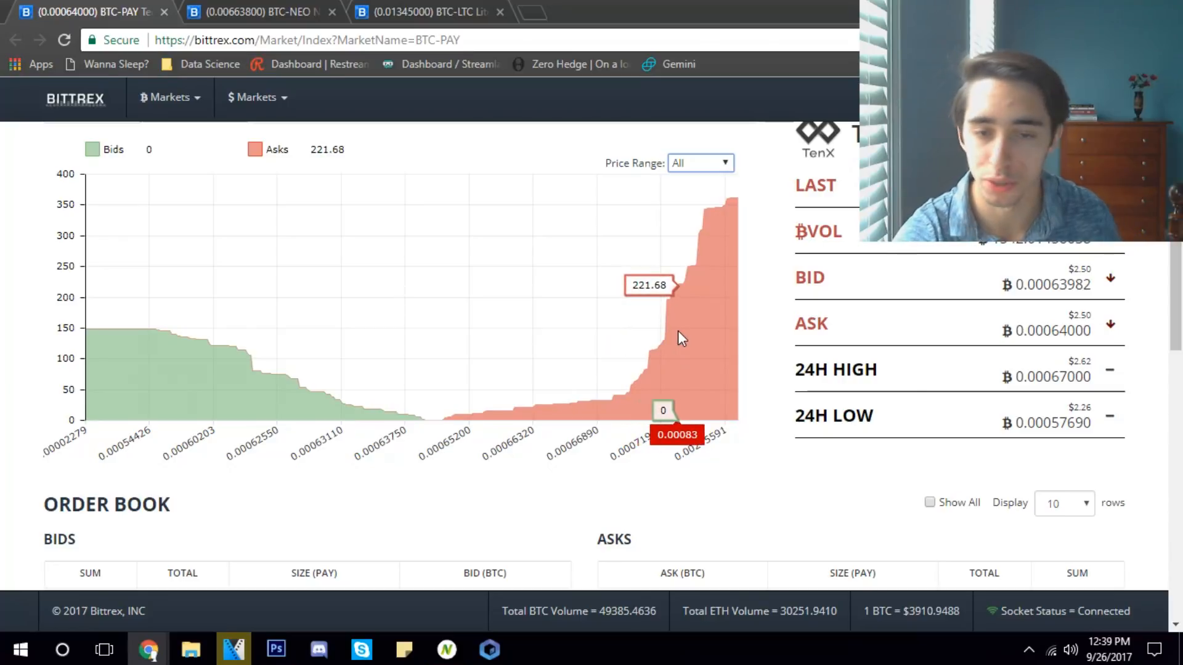
pyautogui.moveTo(683, 320)
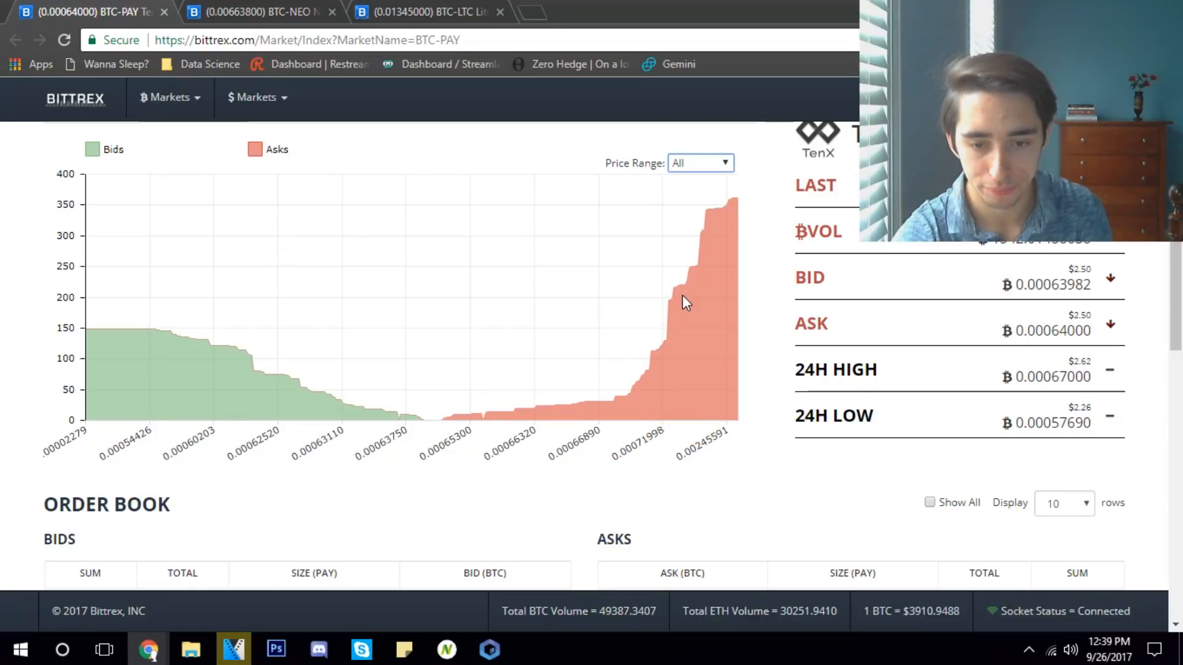
pyautogui.moveTo(683, 303)
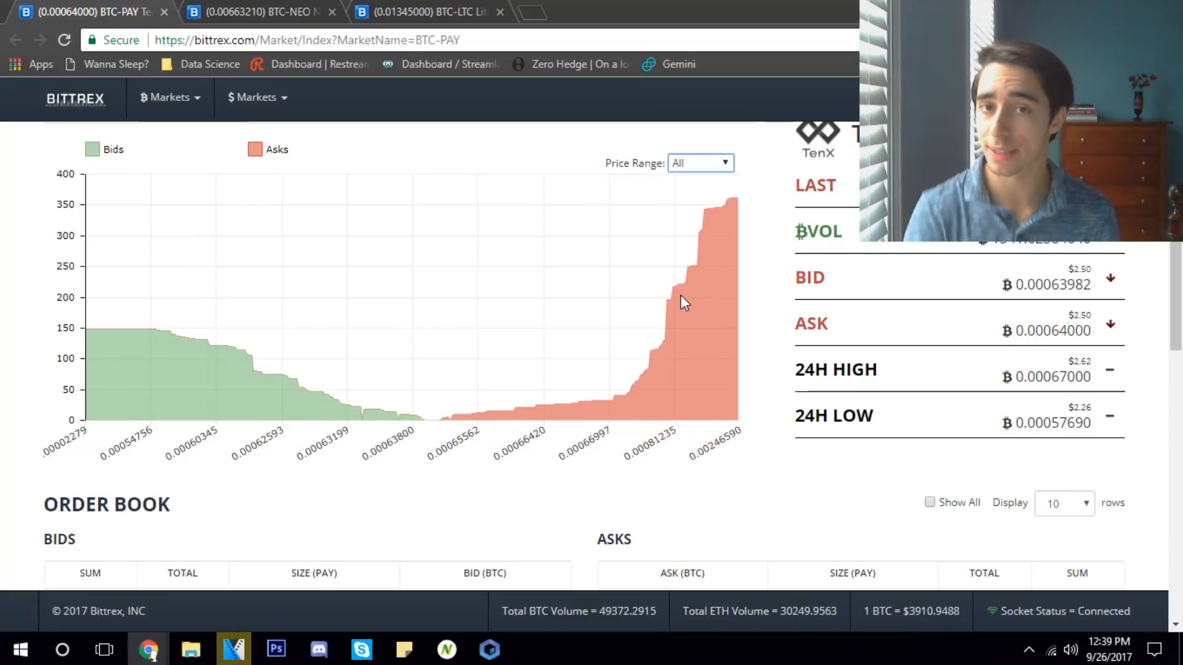
pyautogui.moveTo(683, 303)
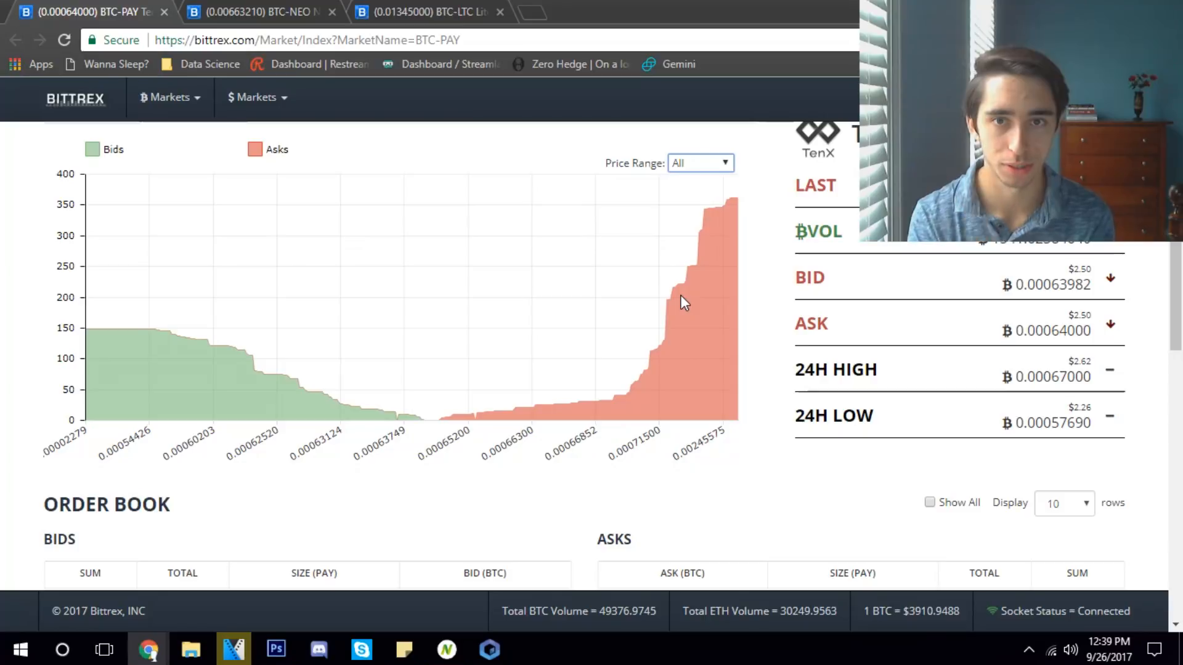
pyautogui.moveTo(596, 330)
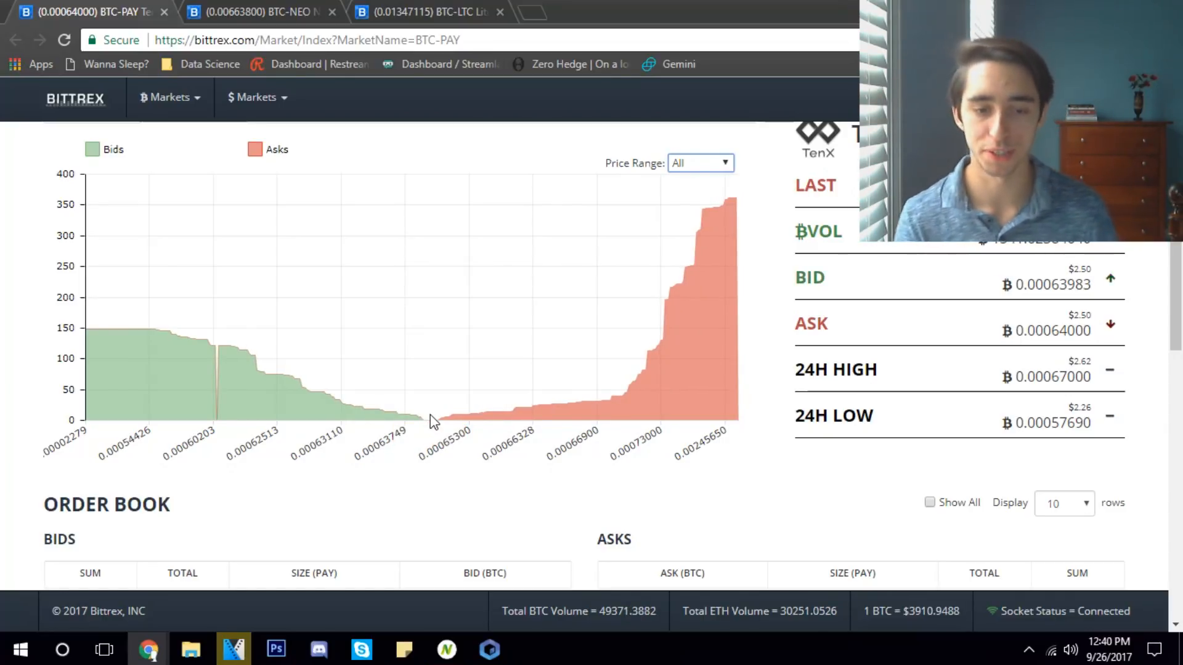
pyautogui.moveTo(531, 345)
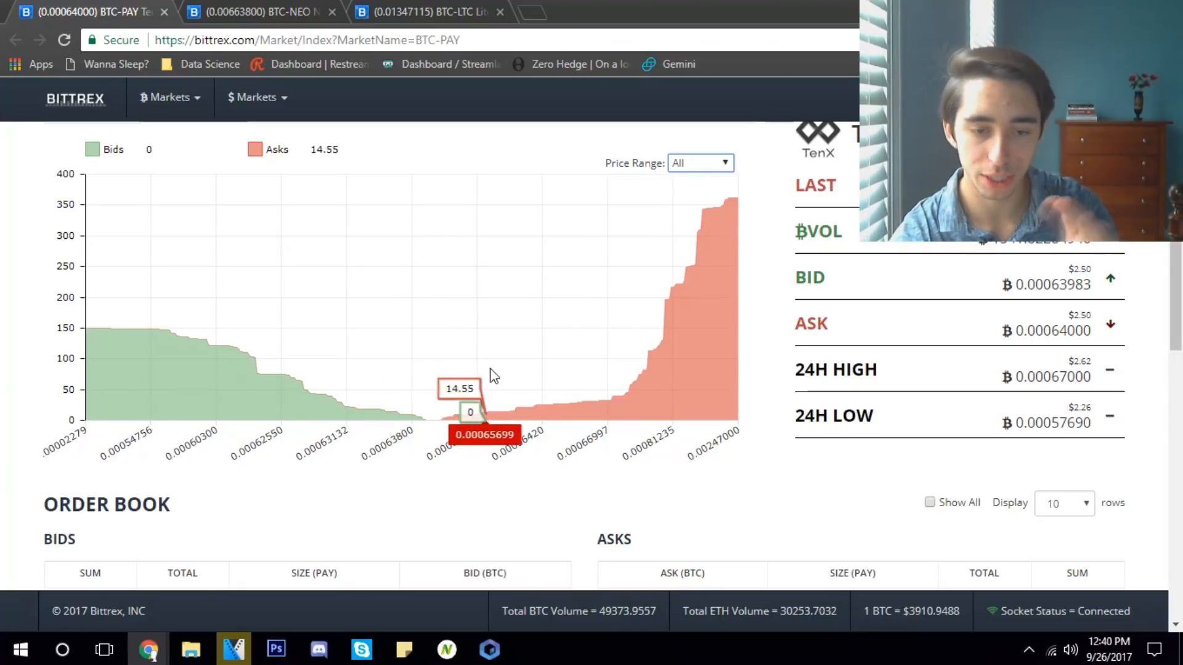
pyautogui.moveTo(648, 380)
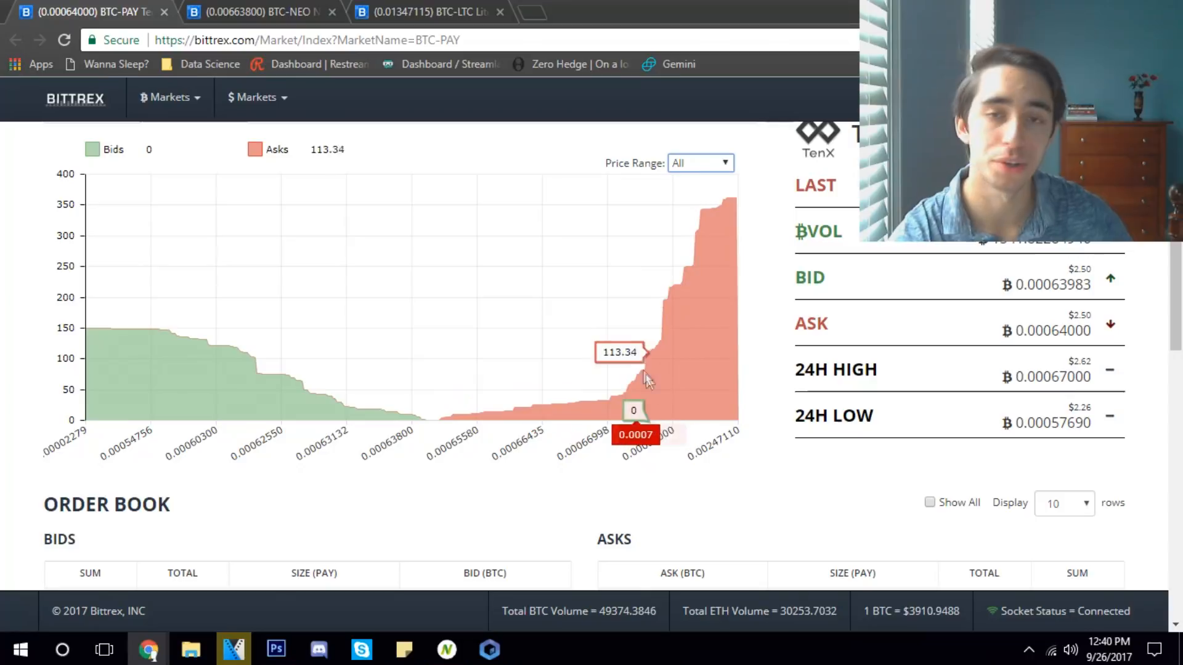
pyautogui.moveTo(654, 460)
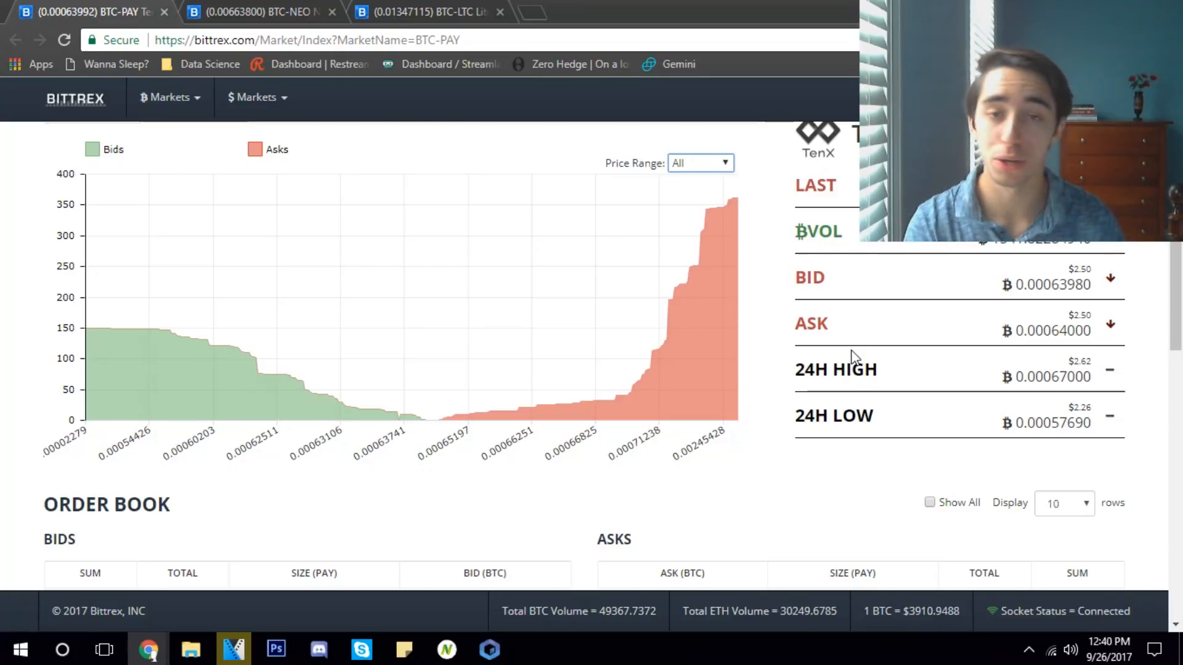
pyautogui.moveTo(357, 476)
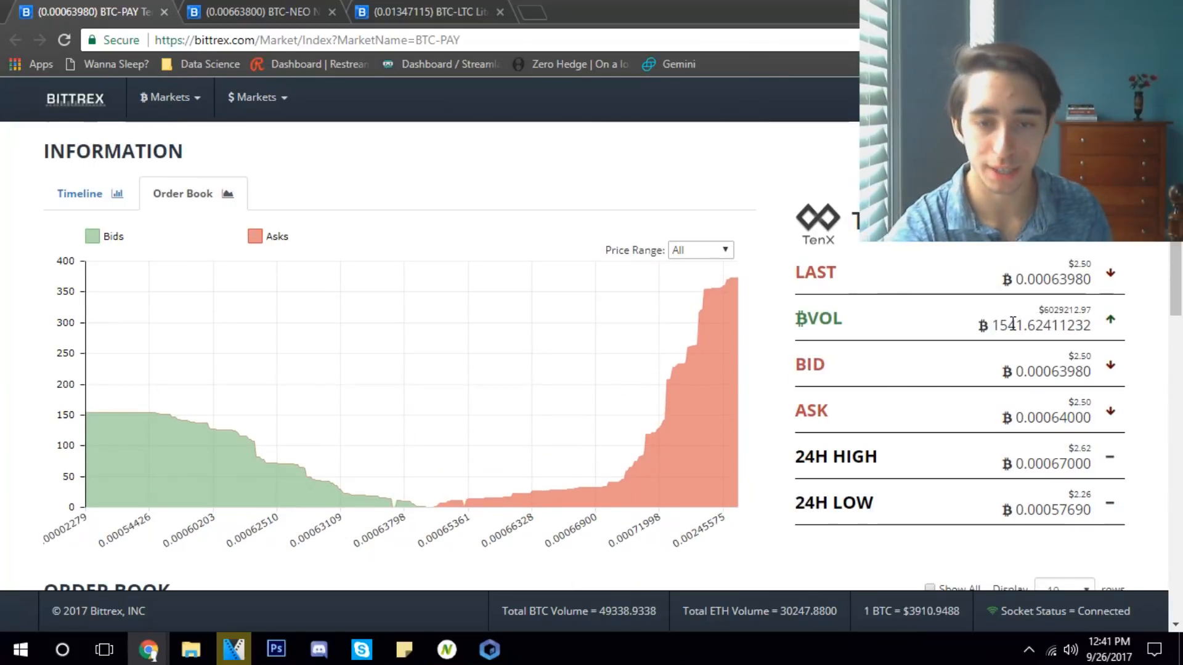
pyautogui.moveTo(759, 261)
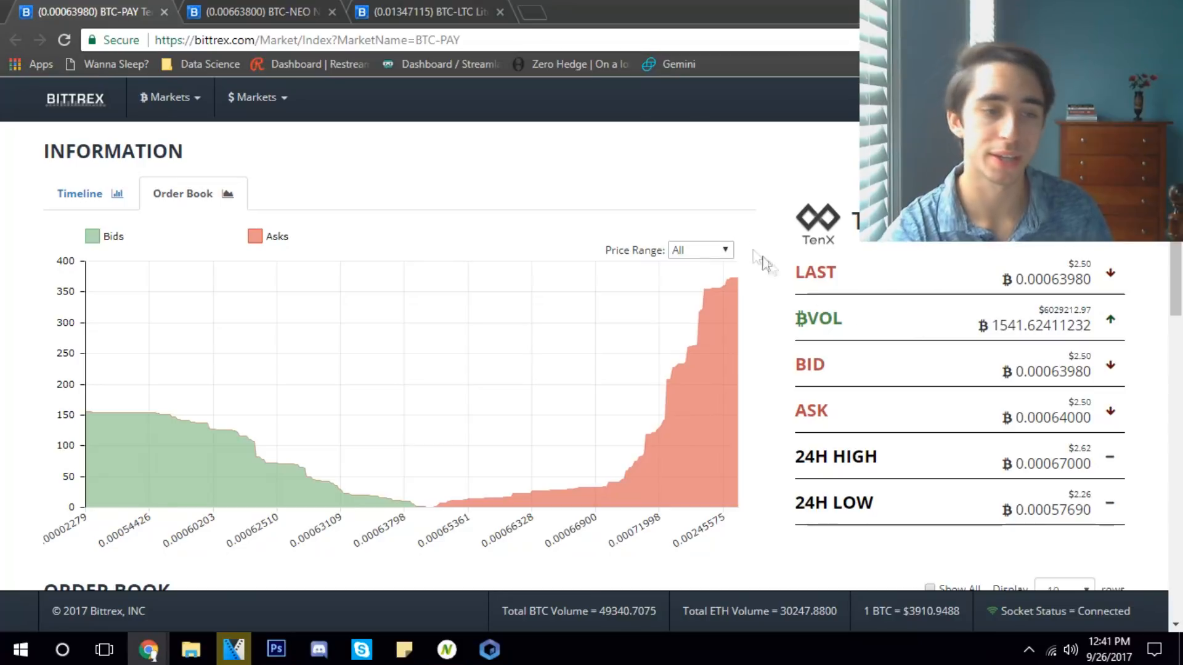
pyautogui.moveTo(609, 194)
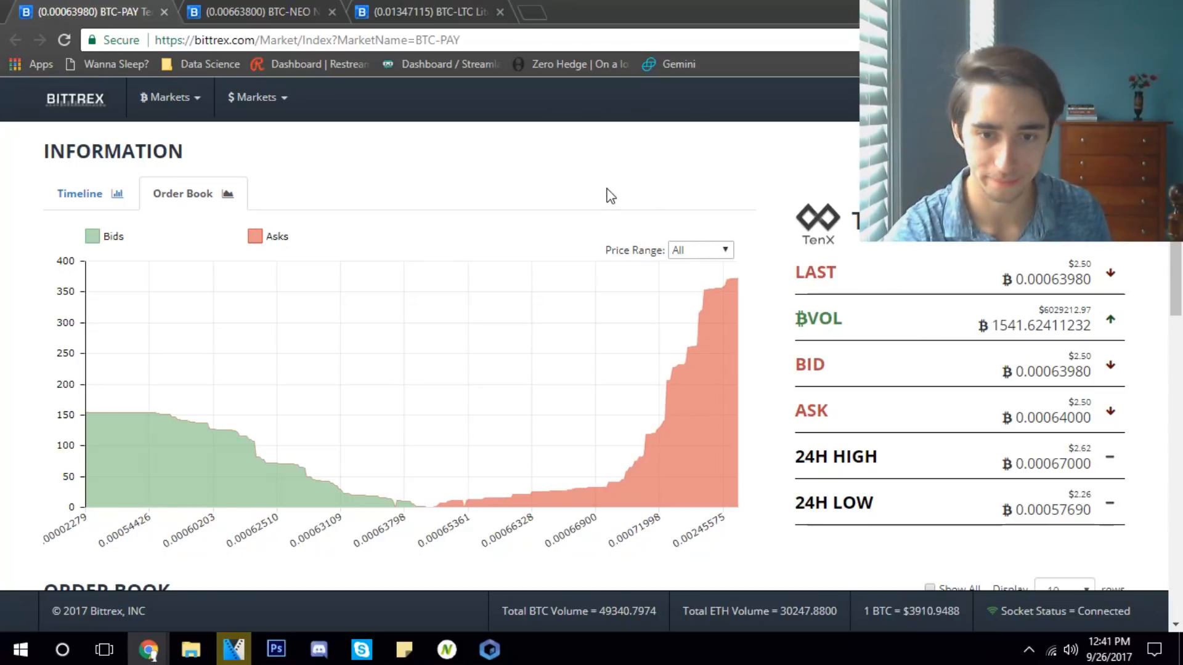
pyautogui.moveTo(688, 305)
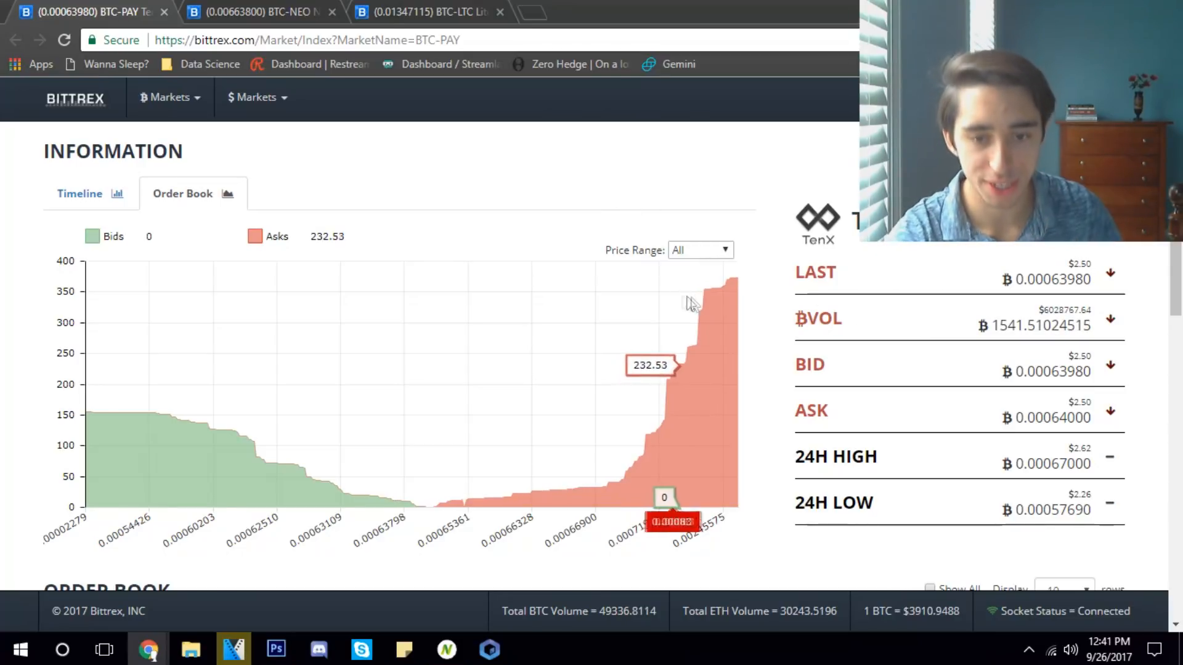
pyautogui.moveTo(716, 307)
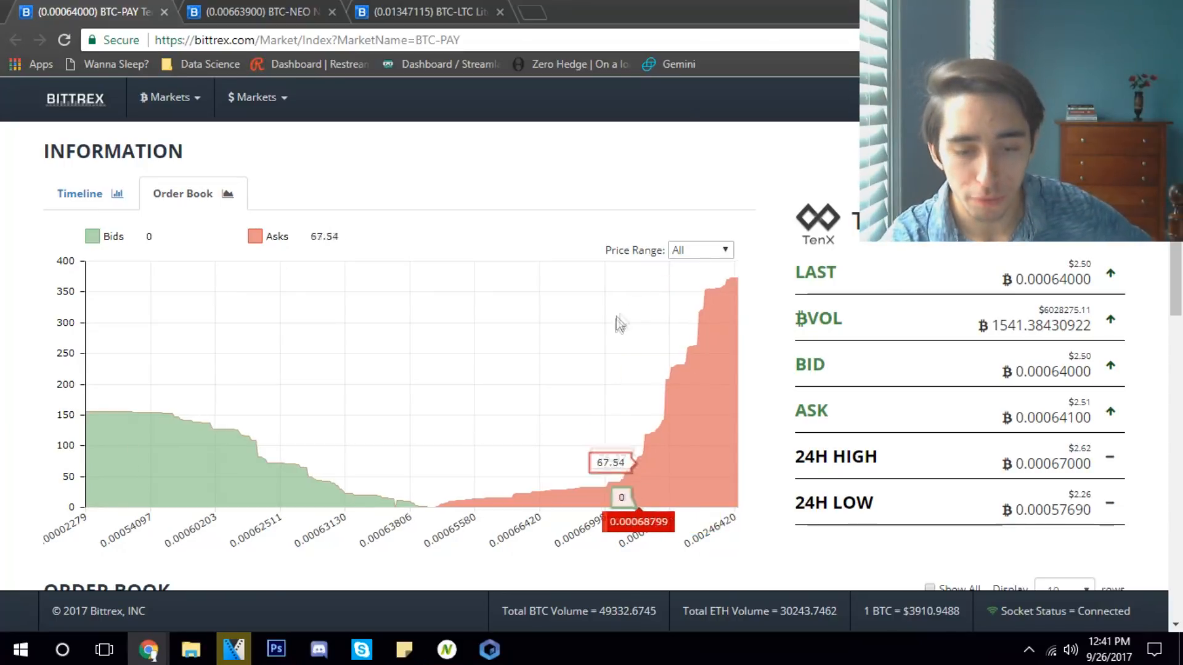
pyautogui.moveTo(626, 333)
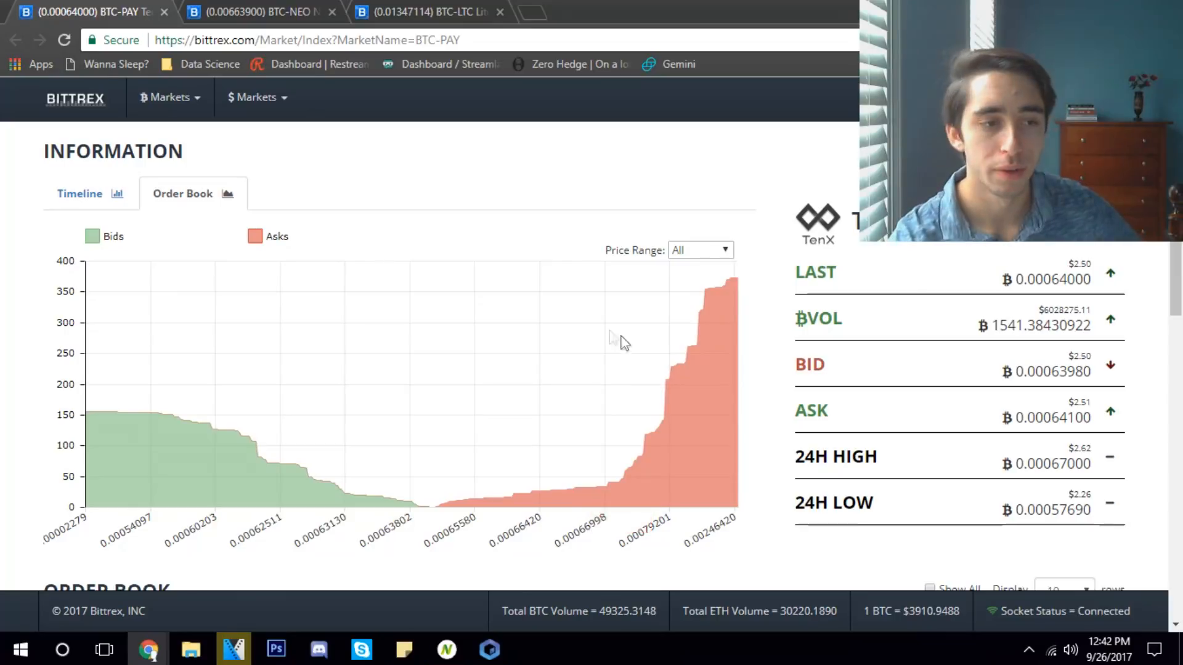
# Switch the PAY chart to the 1D timeline and choose the Segment drawing tool for a sell target
pyautogui.click(80, 193)
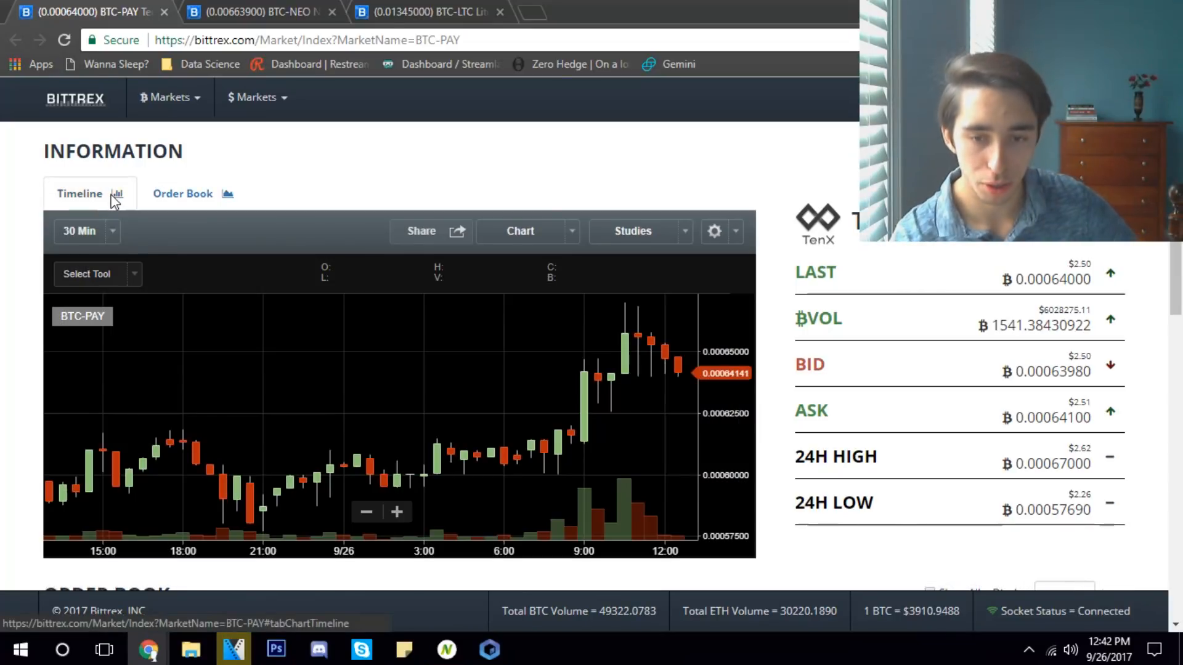
pyautogui.click(86, 232)
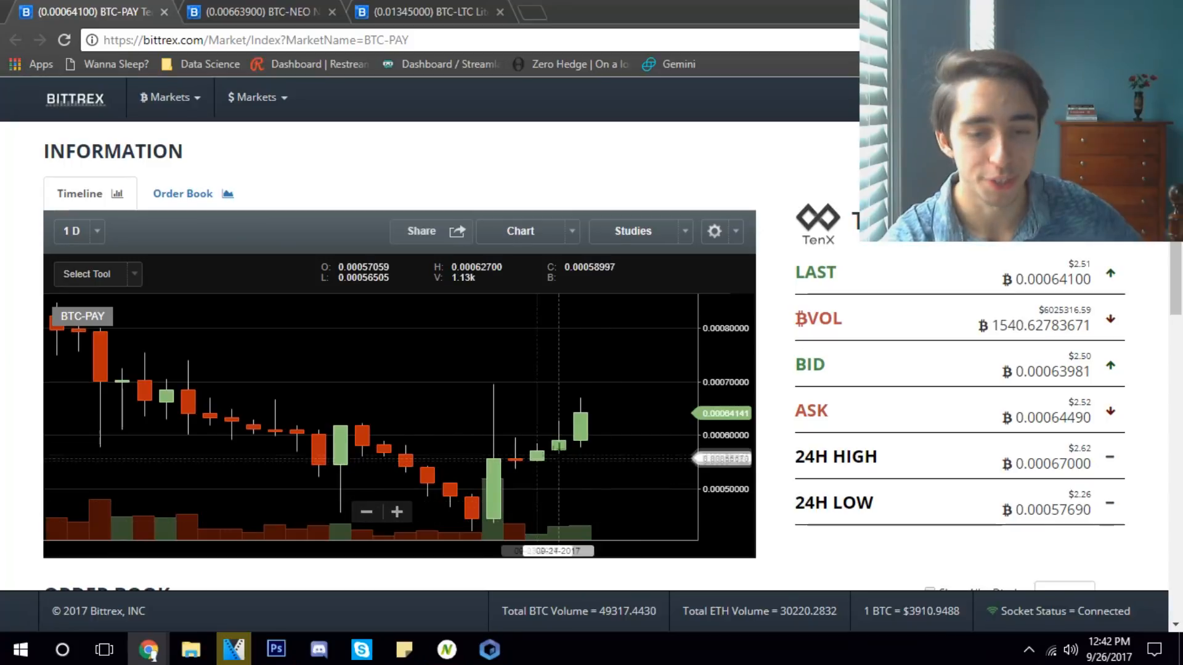
pyautogui.click(97, 274)
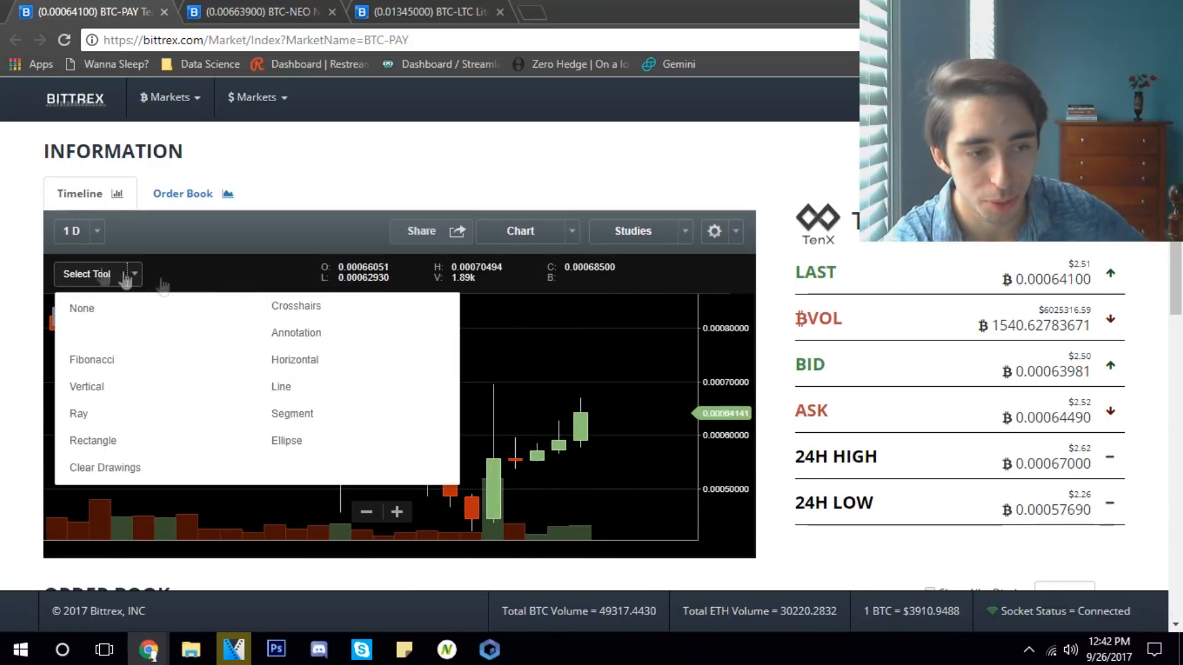
pyautogui.click(292, 414)
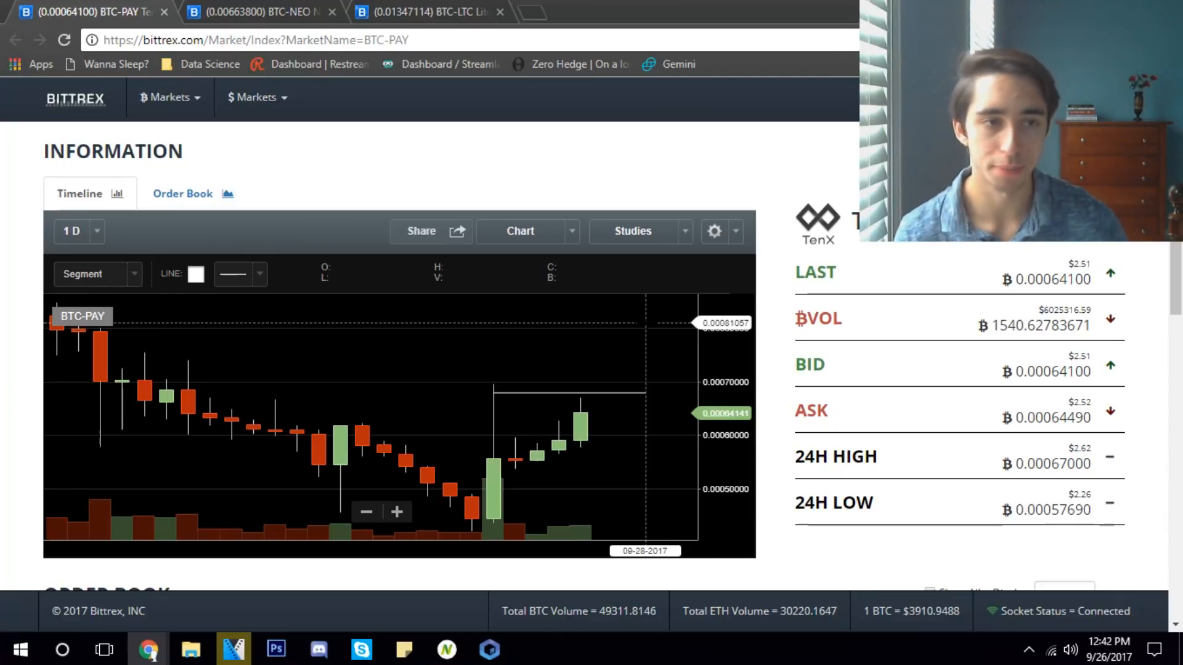
# View the BTC-NEO market's depth chart, then move on to the BTC-LTC market page
pyautogui.click(260, 13)
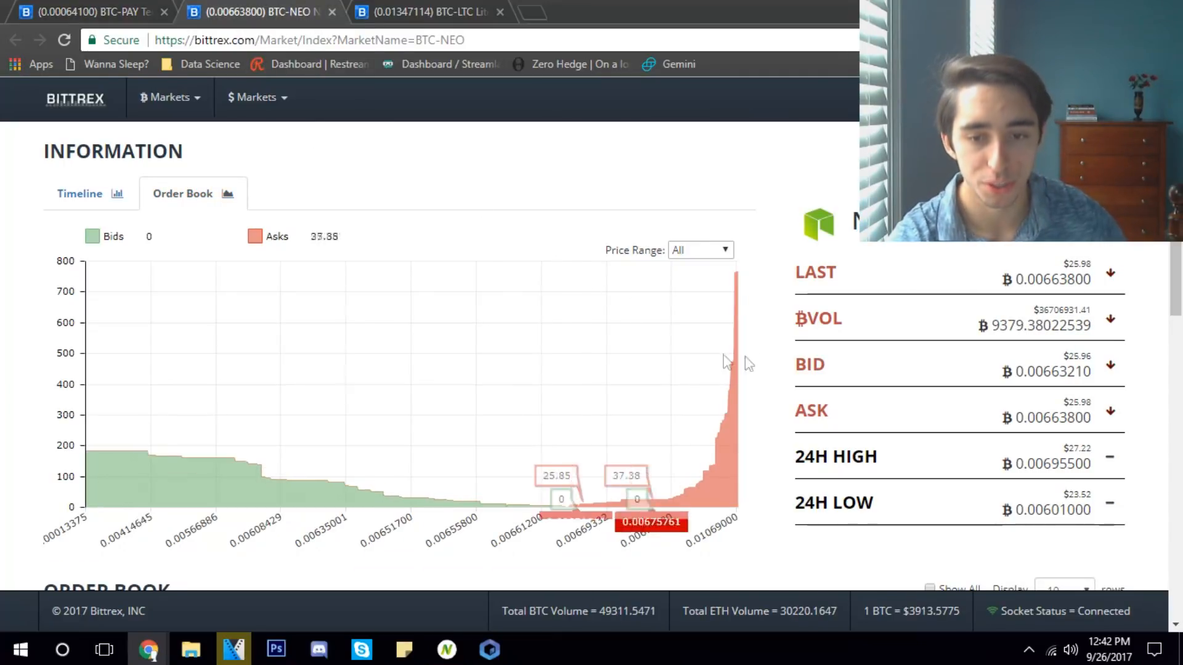
pyautogui.moveTo(666, 402)
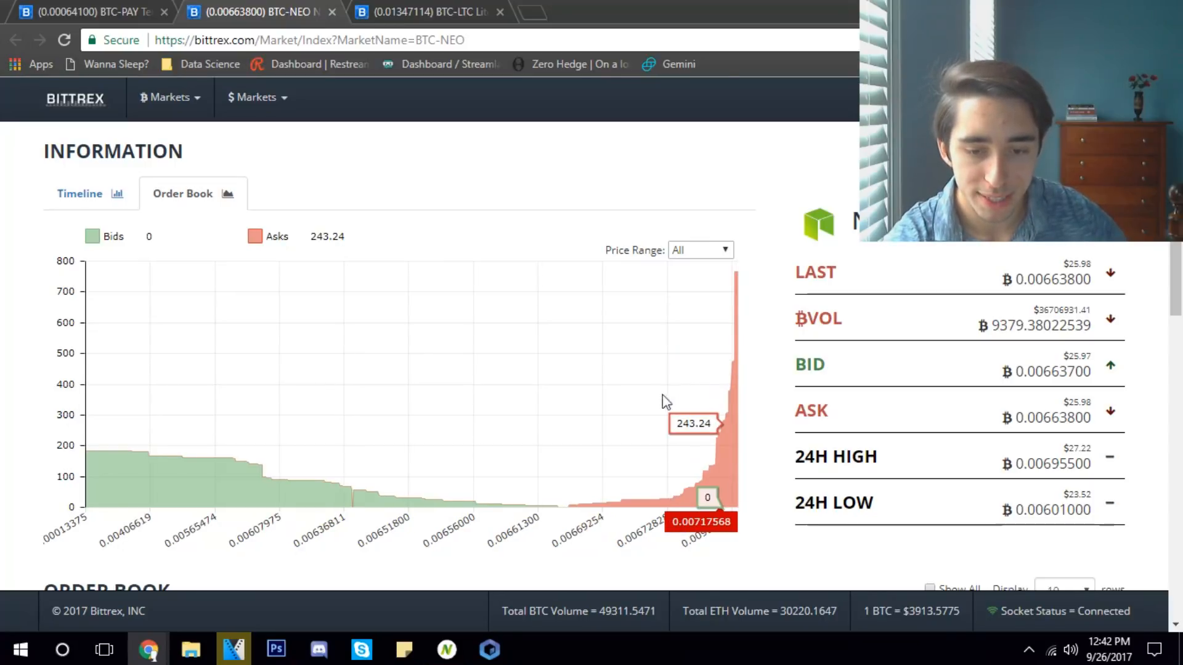
pyautogui.moveTo(671, 504)
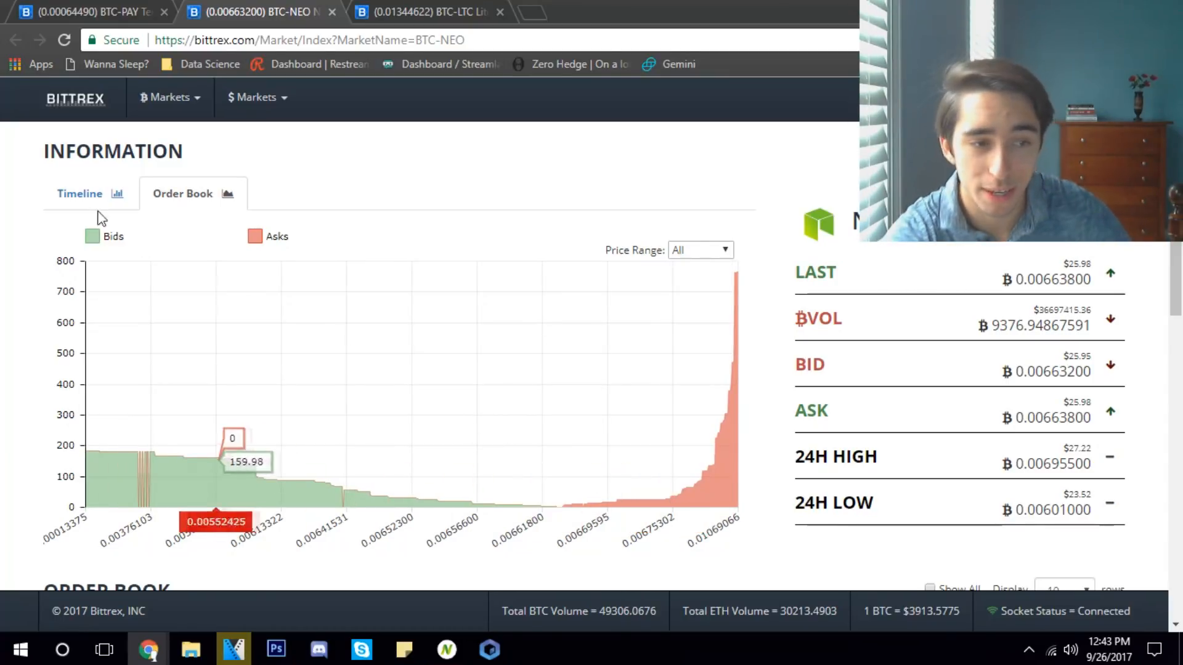
pyautogui.click(441, 11)
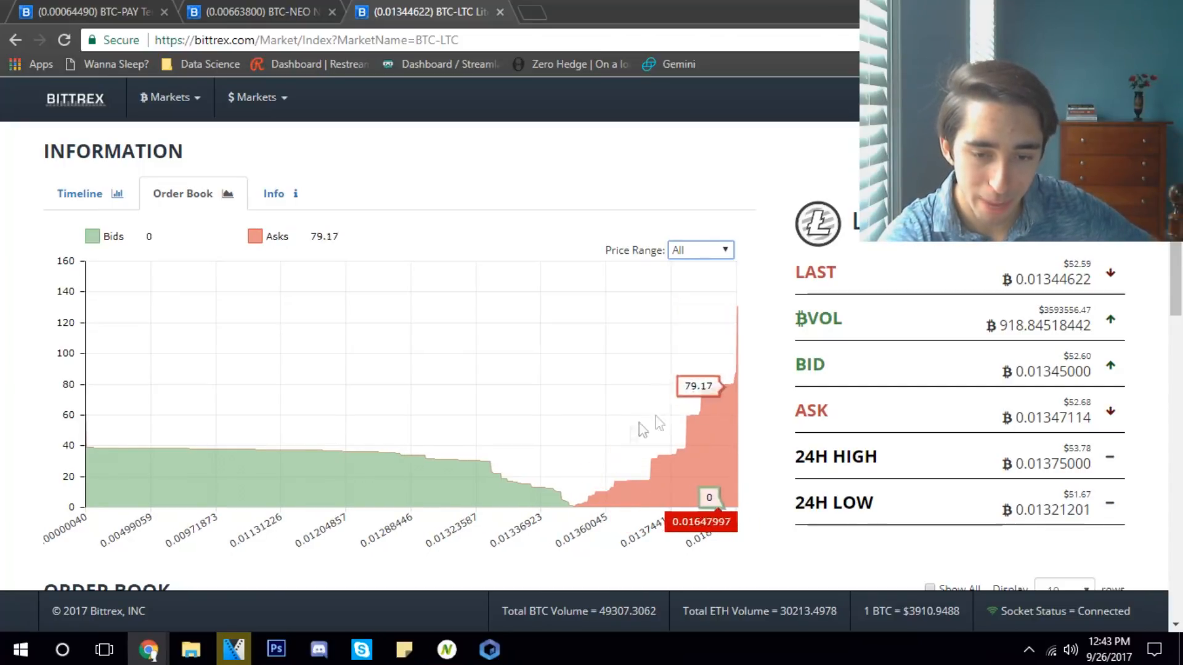
pyautogui.moveTo(653, 434)
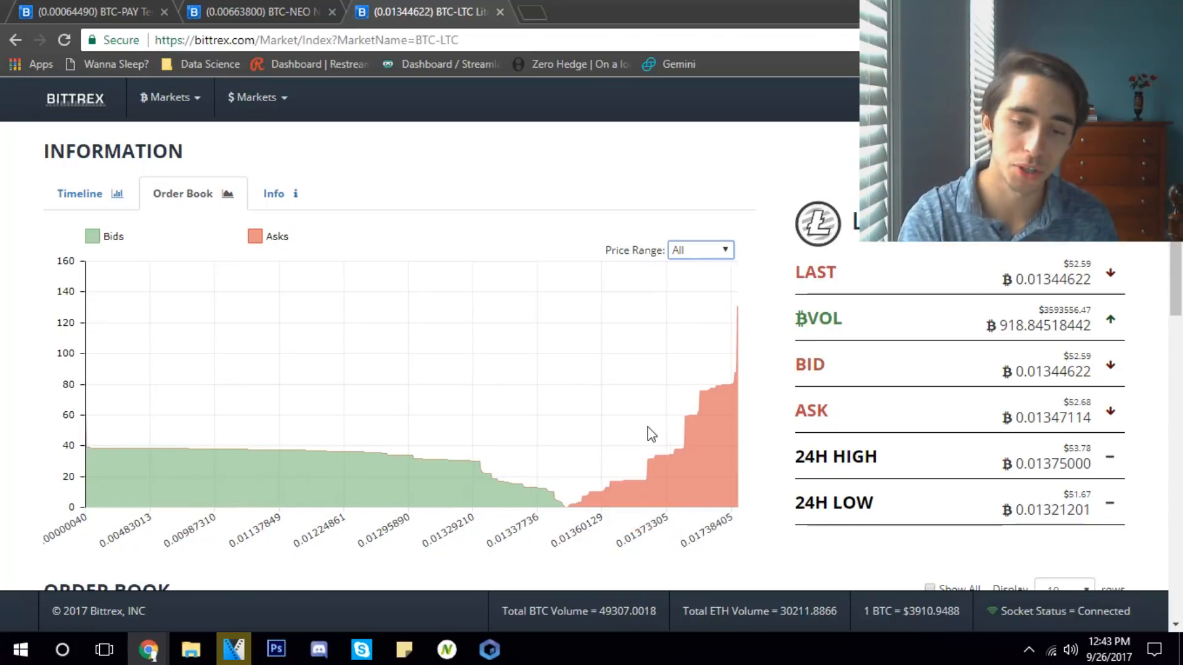
pyautogui.moveTo(679, 437)
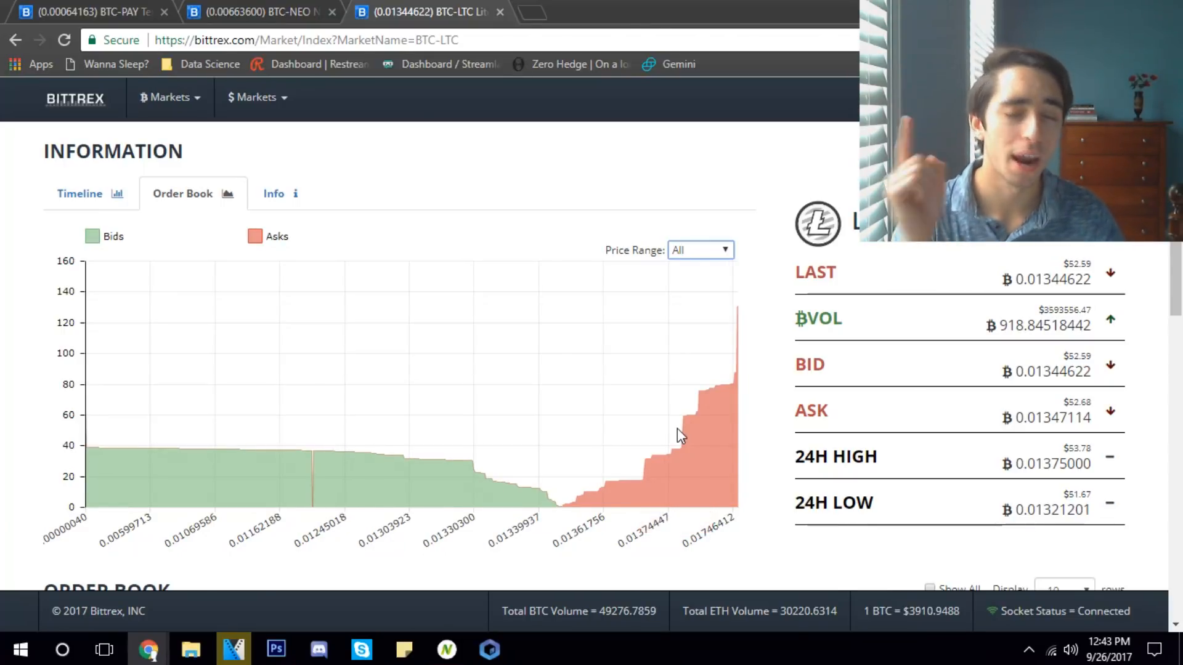
pyautogui.moveTo(677, 437)
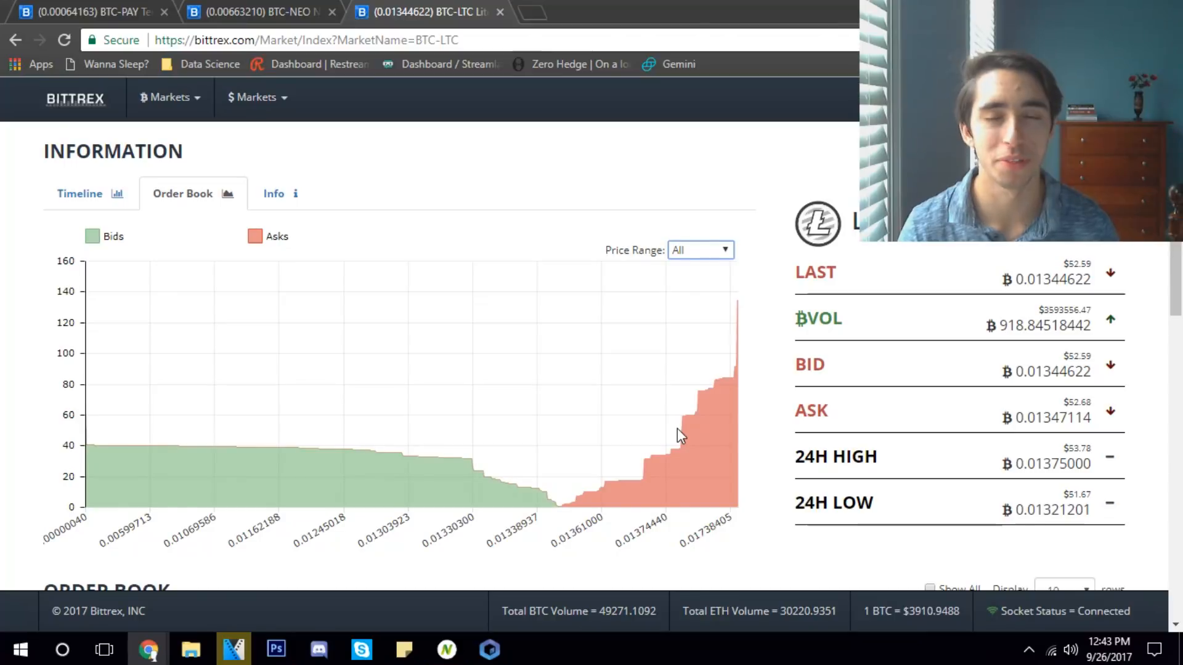
pyautogui.moveTo(677, 436)
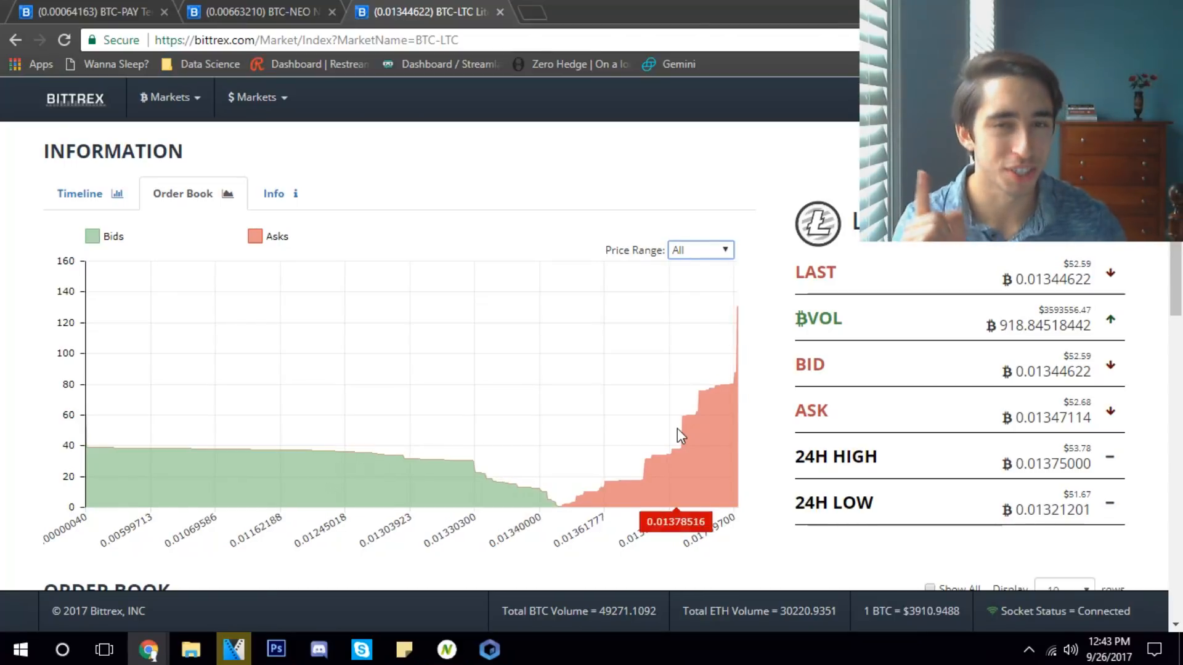